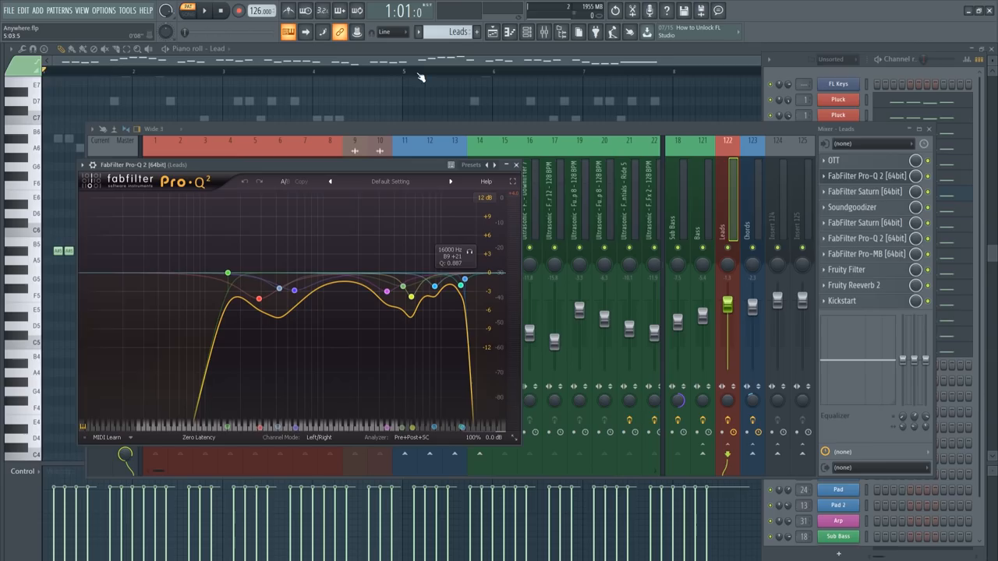
# - Close the lead's FabFilter Pro-Q 3 window to reveal the Sub Bass mixer track
pyautogui.click(516, 165)
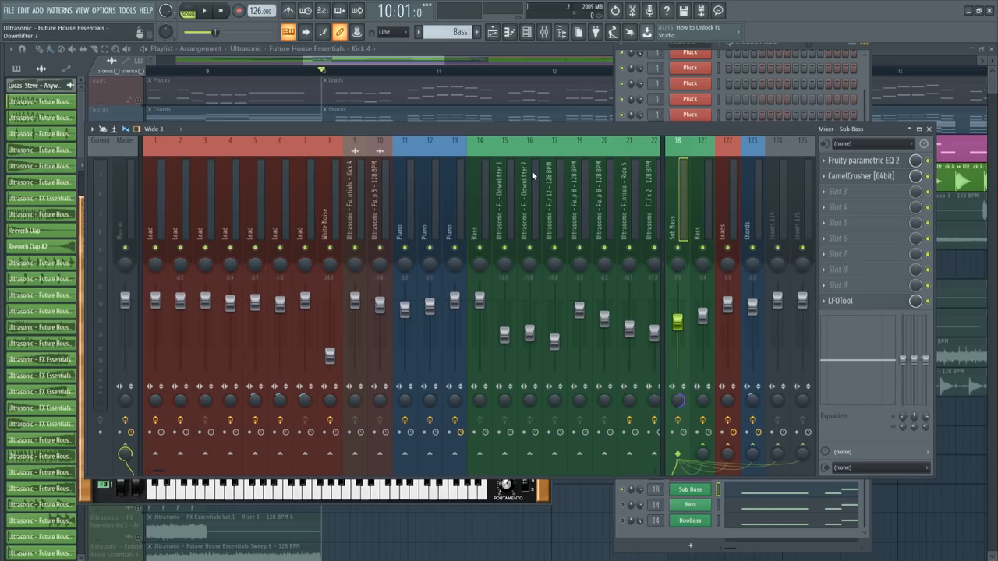
# - Check the Nexus lead preset, then close it to reach the Piano channel's chords
pyautogui.click(840, 300)
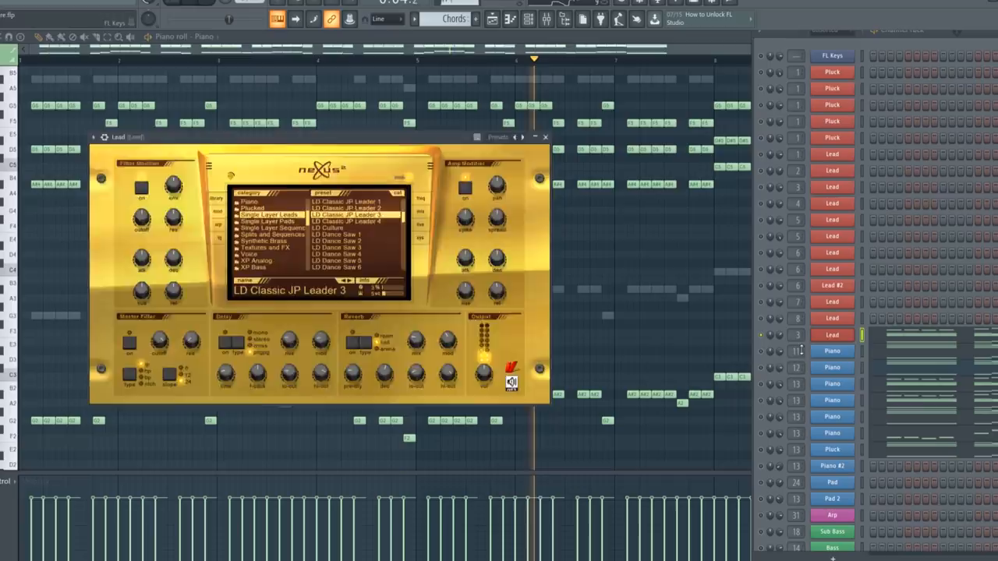
pyautogui.click(546, 137)
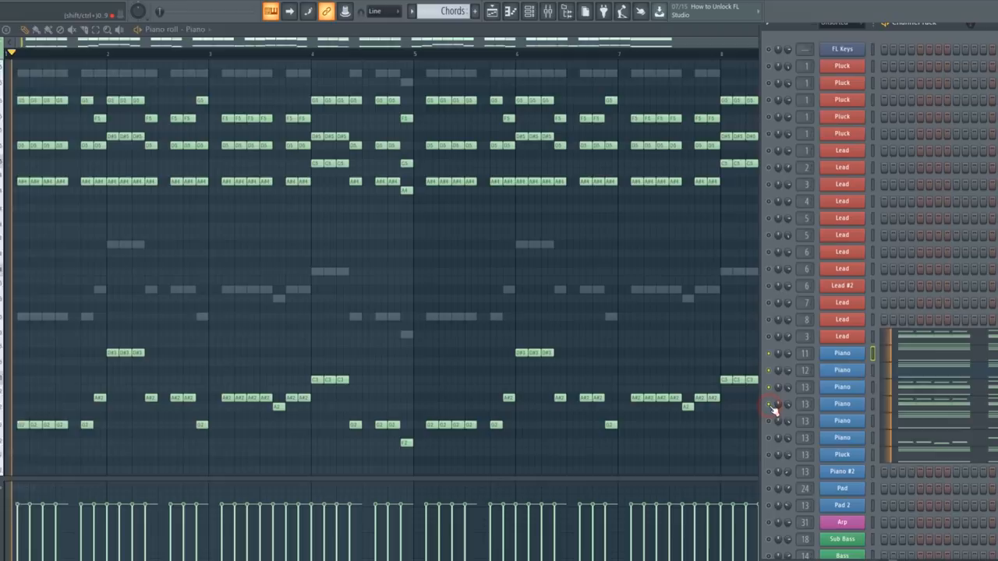